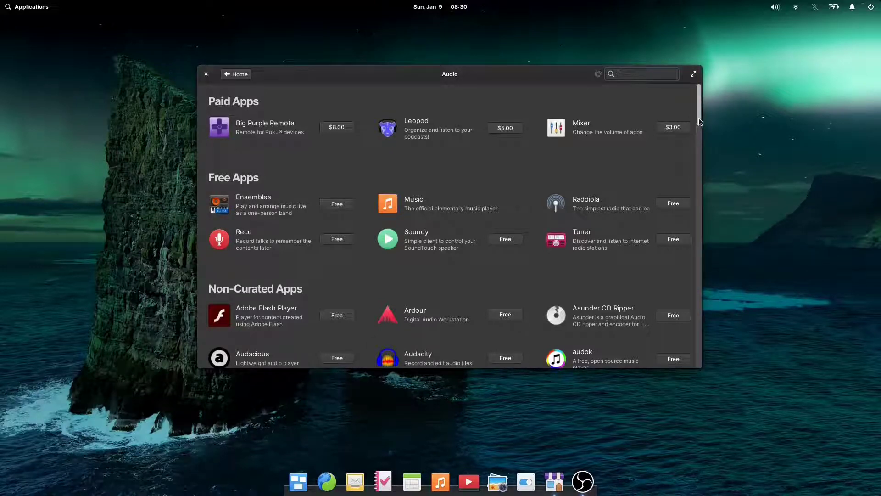
Step: Browse the Audio category's paid, free and non-curated apps, then close AppCenter
scroll("down", 3)
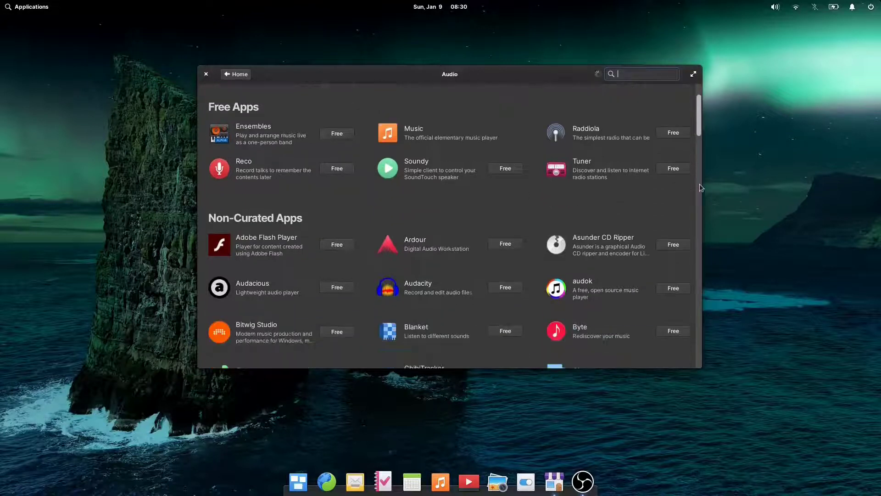
scroll("down", 3)
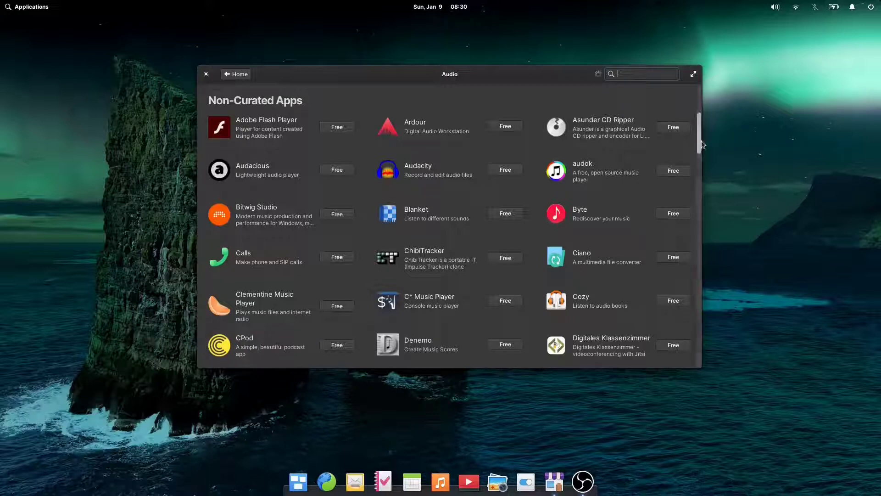
scroll("down", 3)
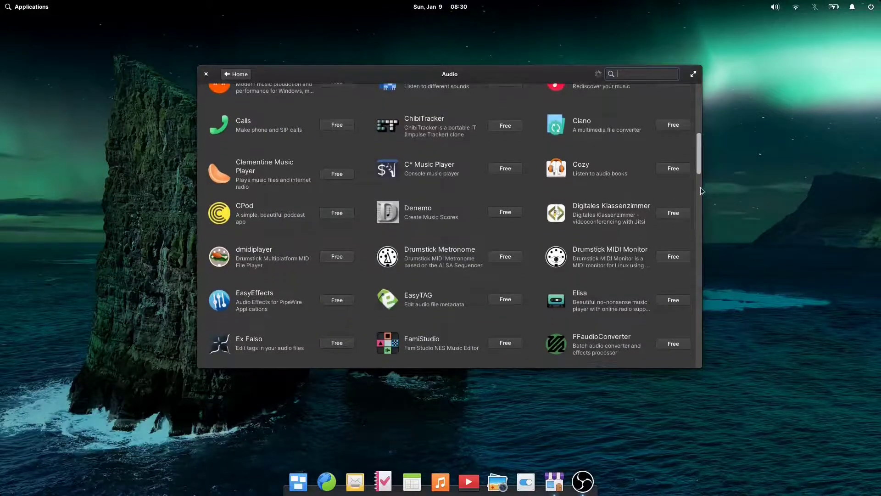
scroll("down", 3)
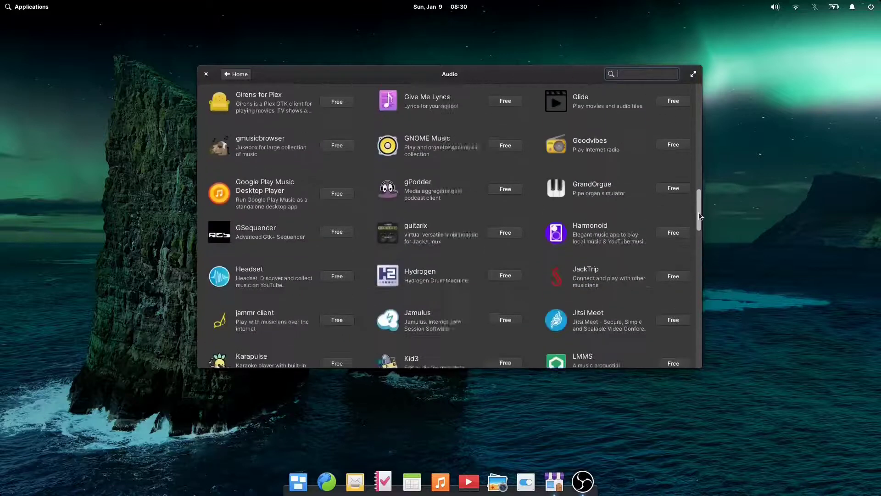
scroll("down", 3)
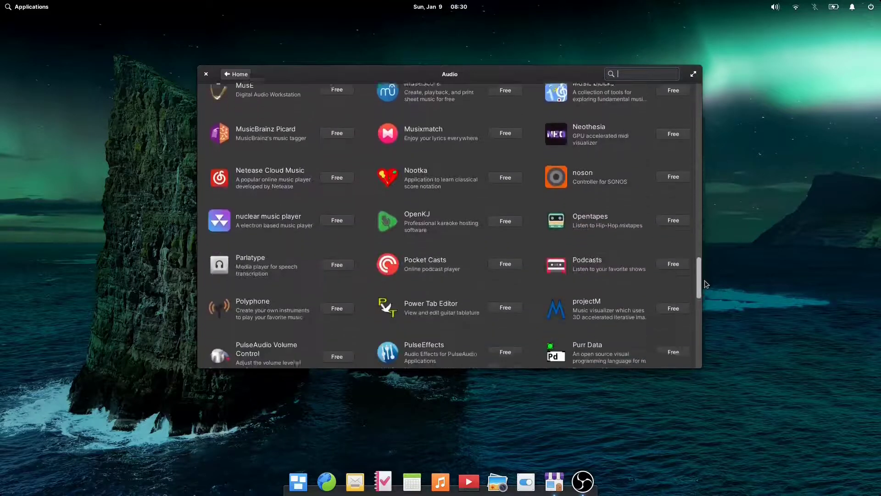
scroll("down", 3)
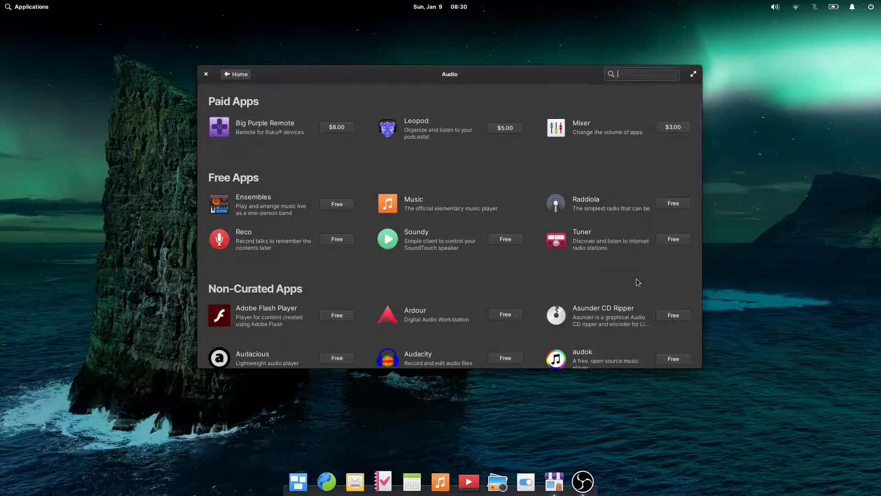
left_click(205, 74)
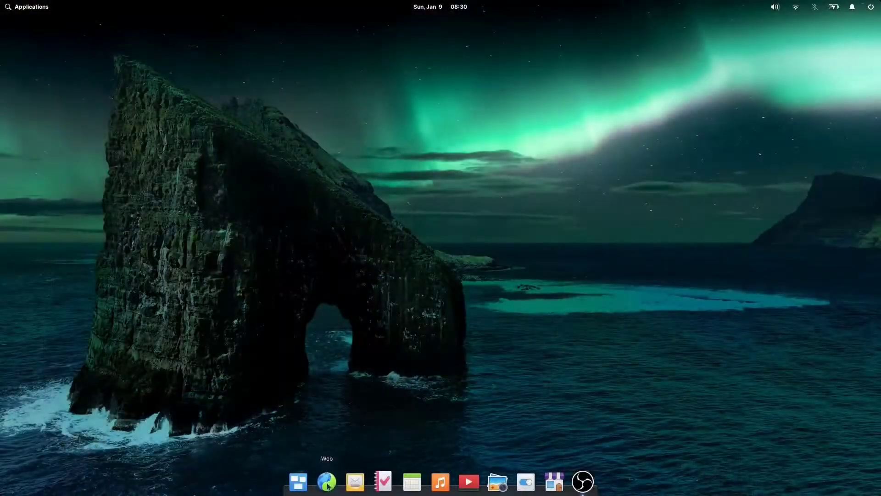
Step: Open flathub.org in the browser and scroll through its popular, new and editor's choice sections
left_click(326, 482)
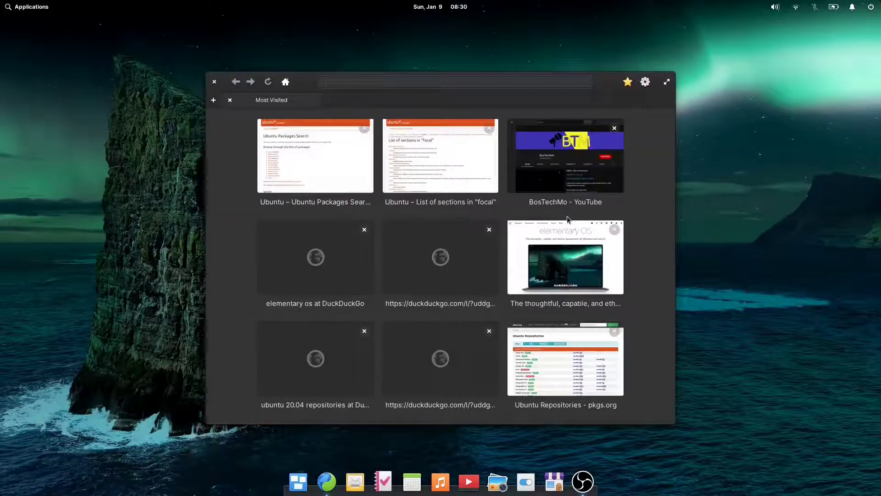
type("flathub.org/home")
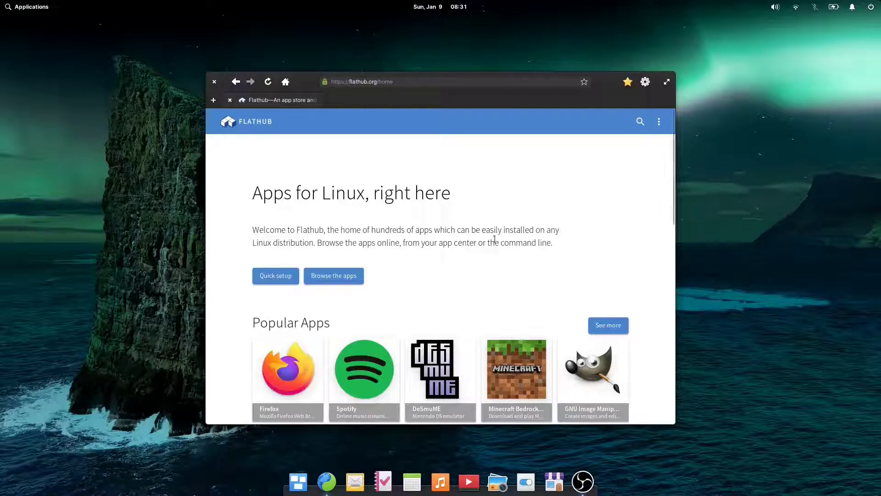
scroll("down", 3)
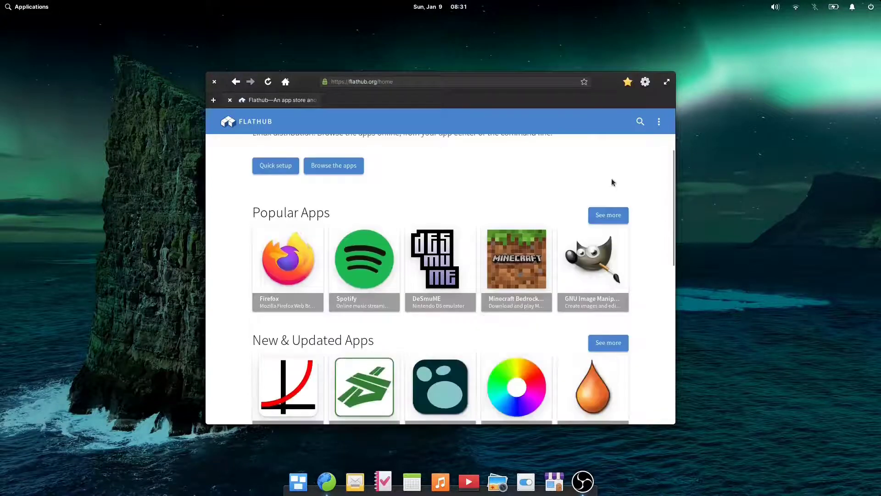
scroll("down", 3)
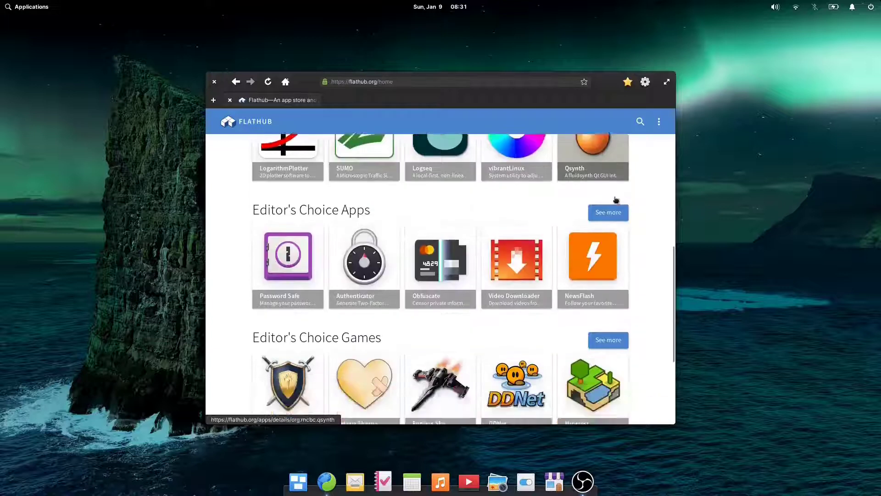
scroll("down", 3)
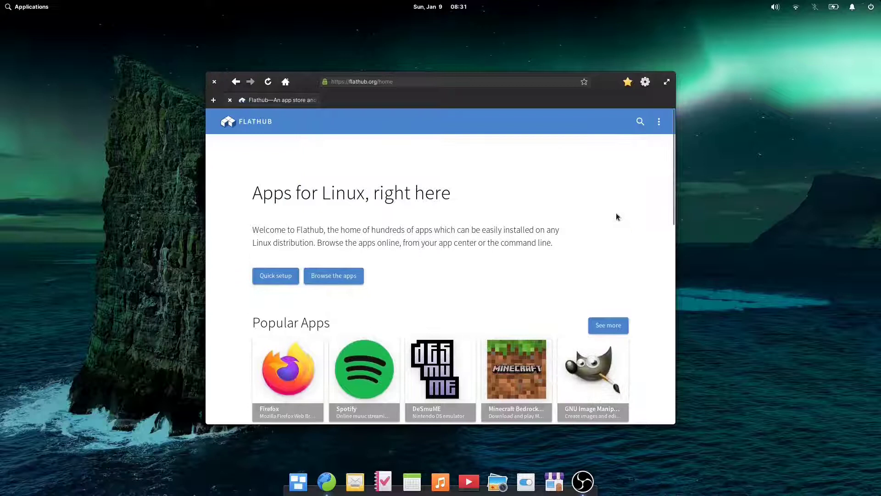
Step: Search Flathub for vlc, download VLC's flatpakref and show it in the Downloads folder
left_click(640, 121)
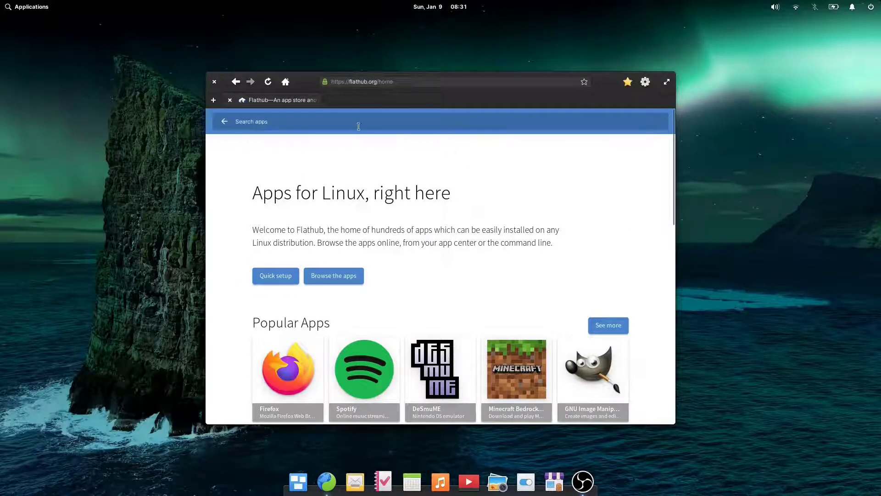
type("vlc")
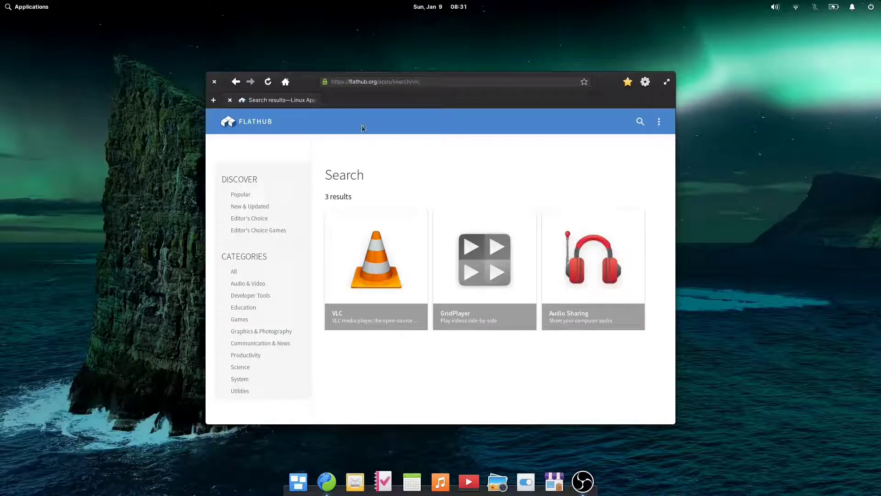
left_click(376, 259)
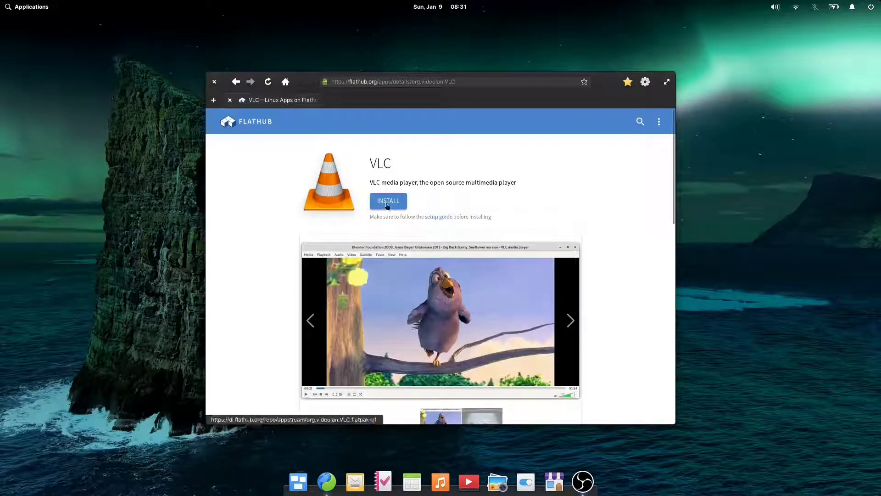
left_click(388, 201)
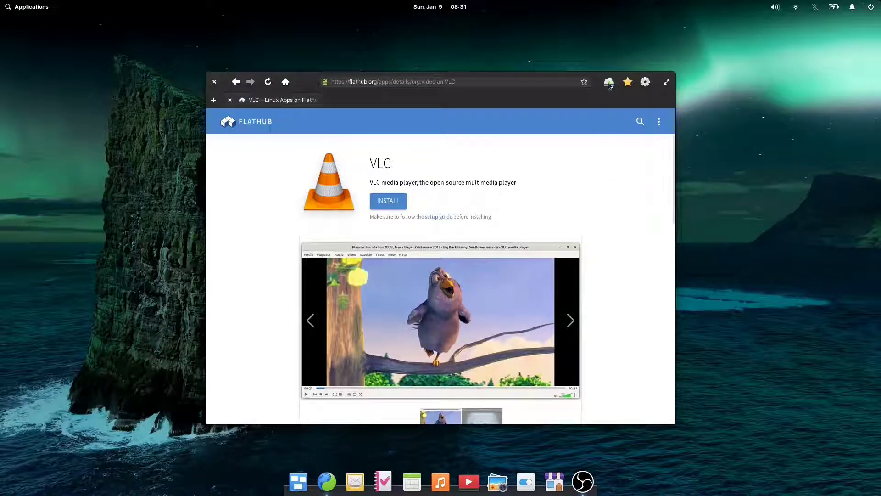
left_click(609, 82)
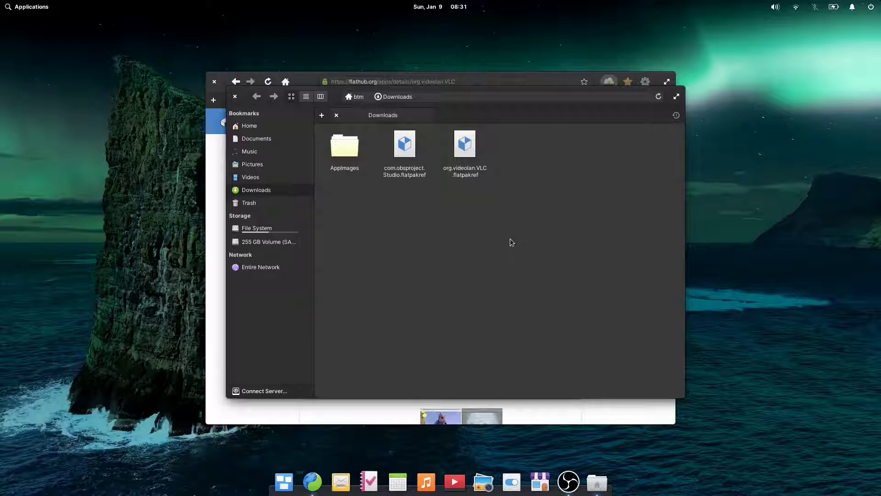
Step: Open org.videolan.VLC.flatpakref from Downloads and acknowledge the untrusted-app install warning
left_click(465, 144)
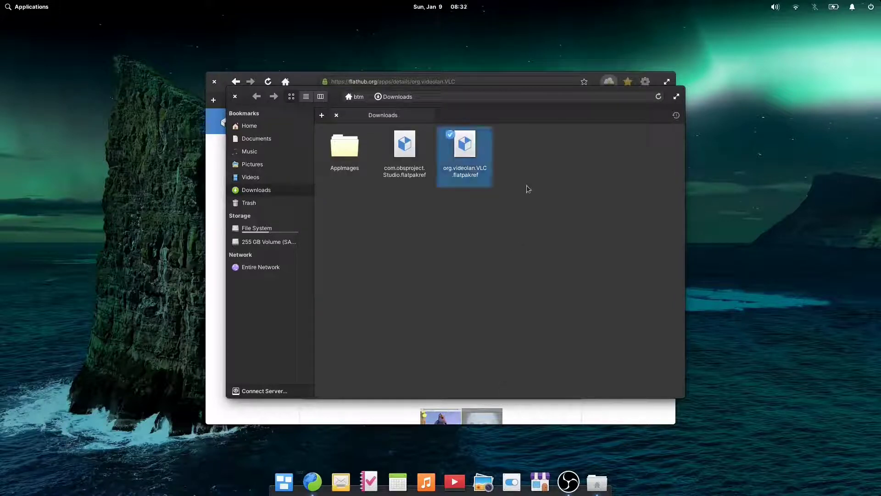
double_click(465, 144)
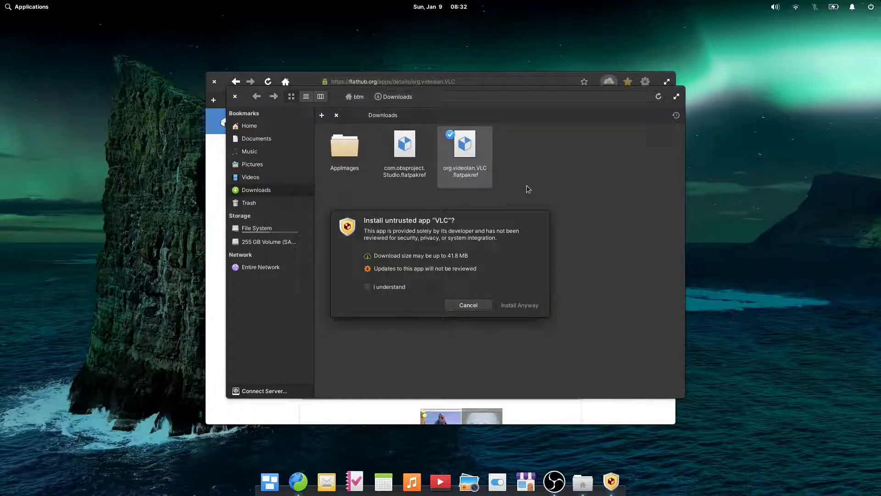
left_click(518, 305)
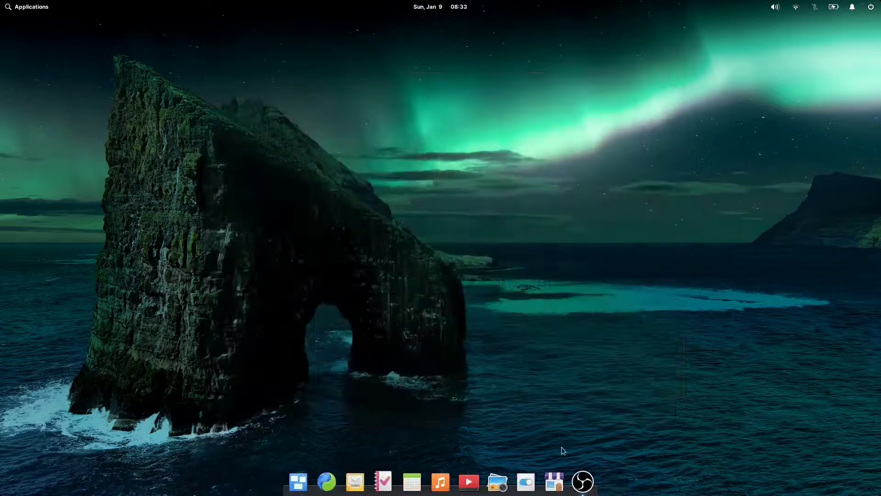
mouse_move(591, 304)
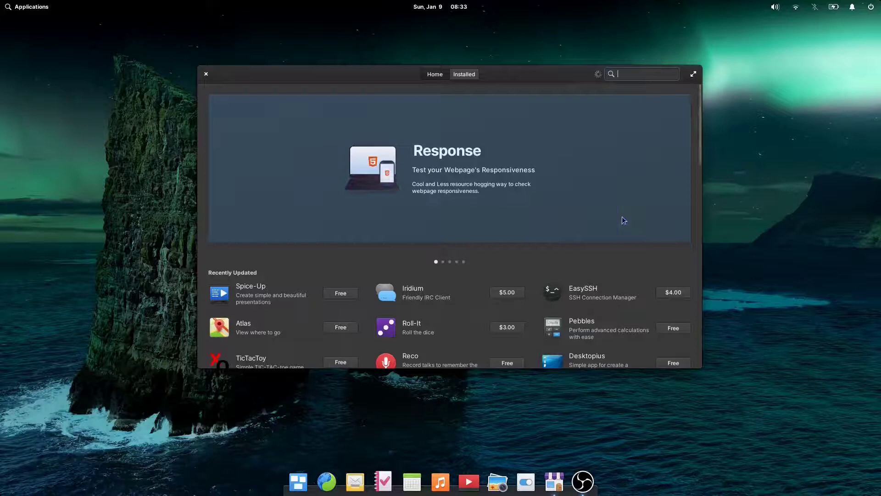
Step: Launch AppCenter and scroll its home page down to the category tiles
left_click(434, 74)
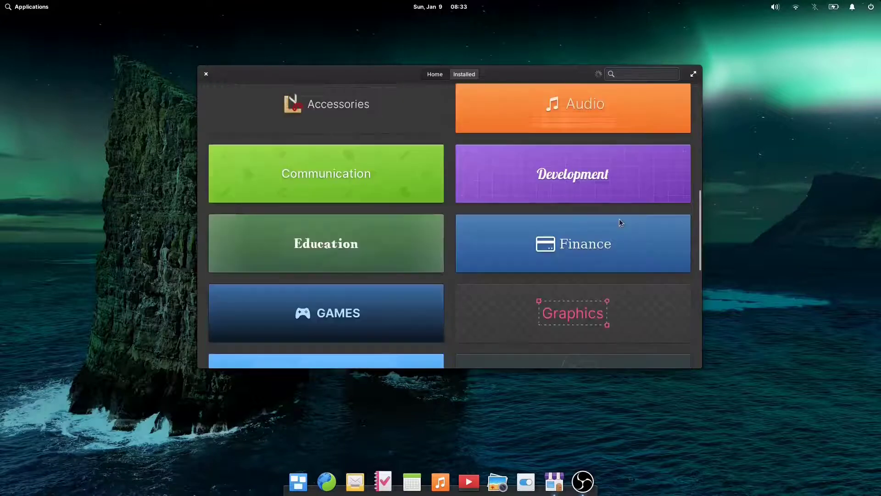
scroll("down", 3)
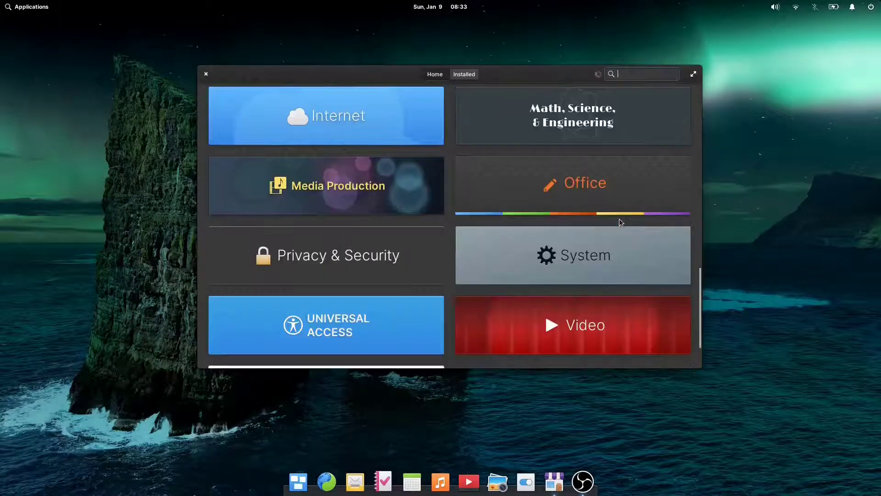